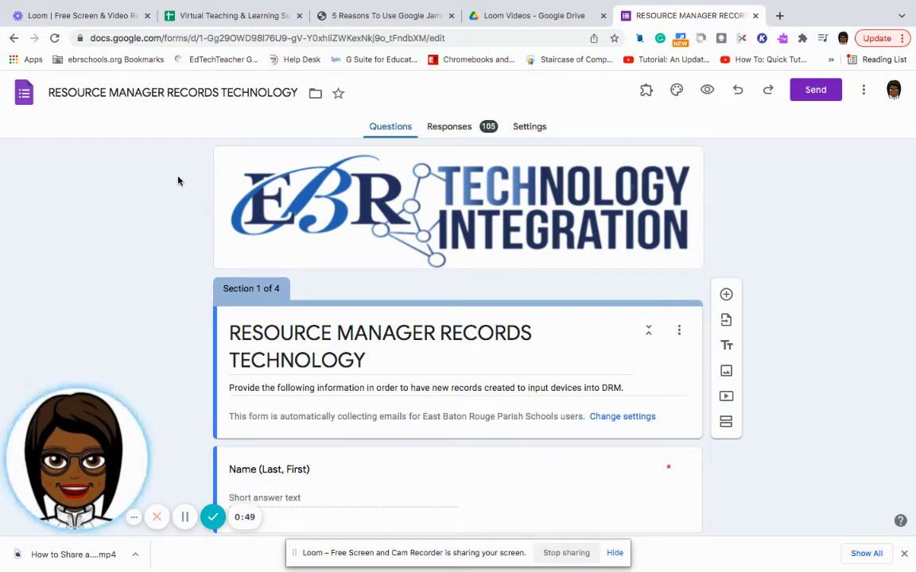
pyautogui.moveTo(337, 133)
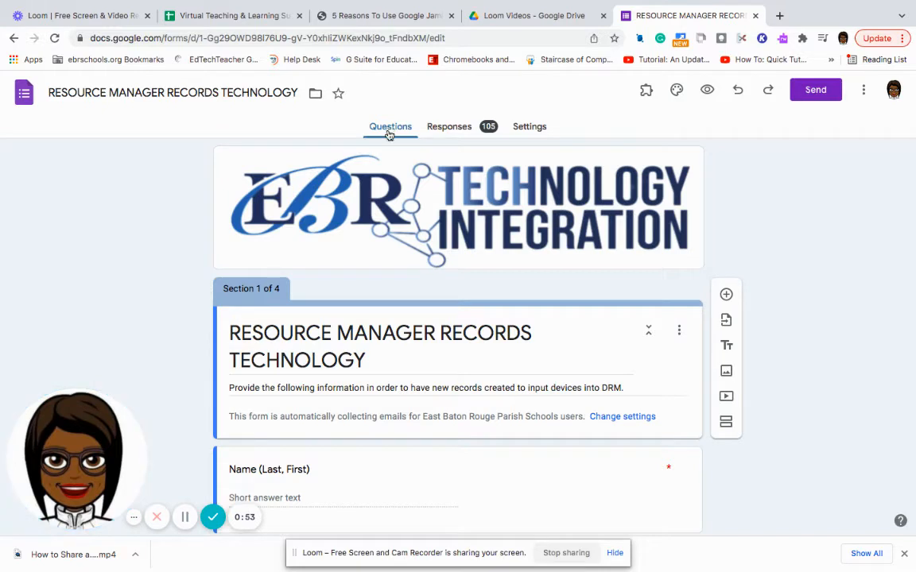
pyautogui.moveTo(404, 345)
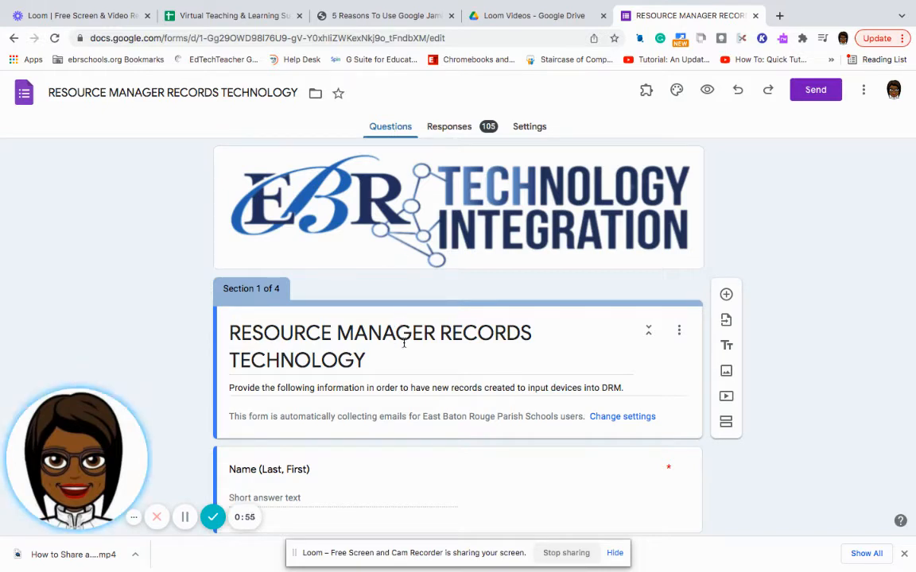
pyautogui.moveTo(393, 248)
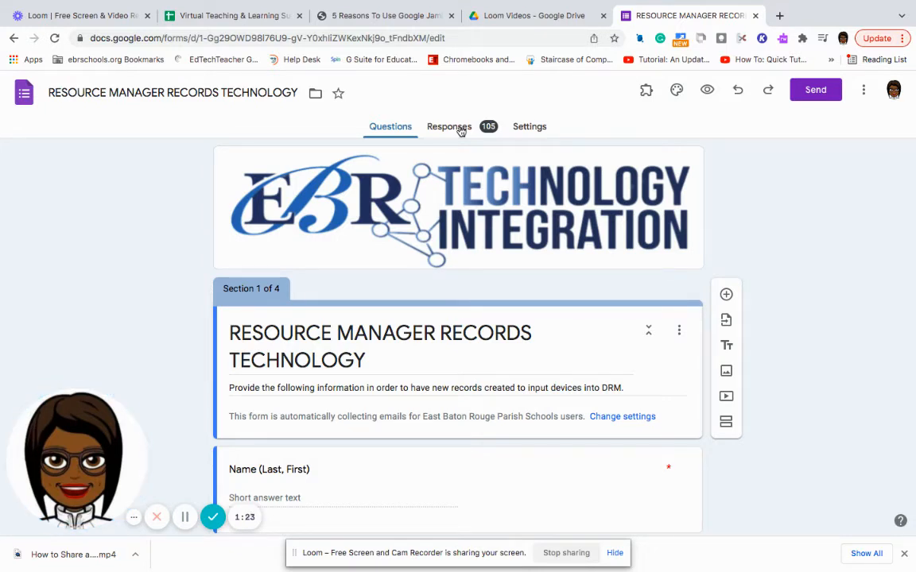
# Switch to the Responses view showing the summary of all 105 submissions
pyautogui.click(448, 127)
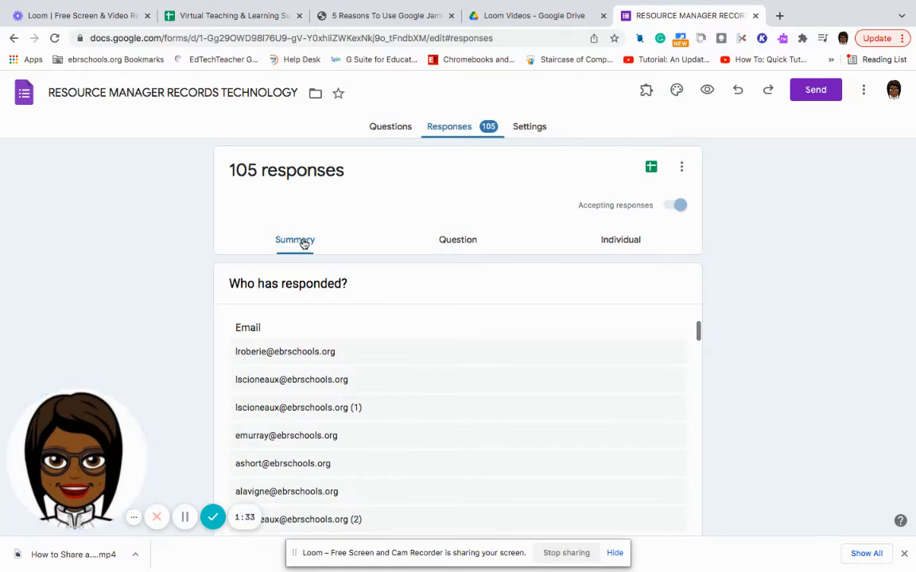
pyautogui.moveTo(280, 303)
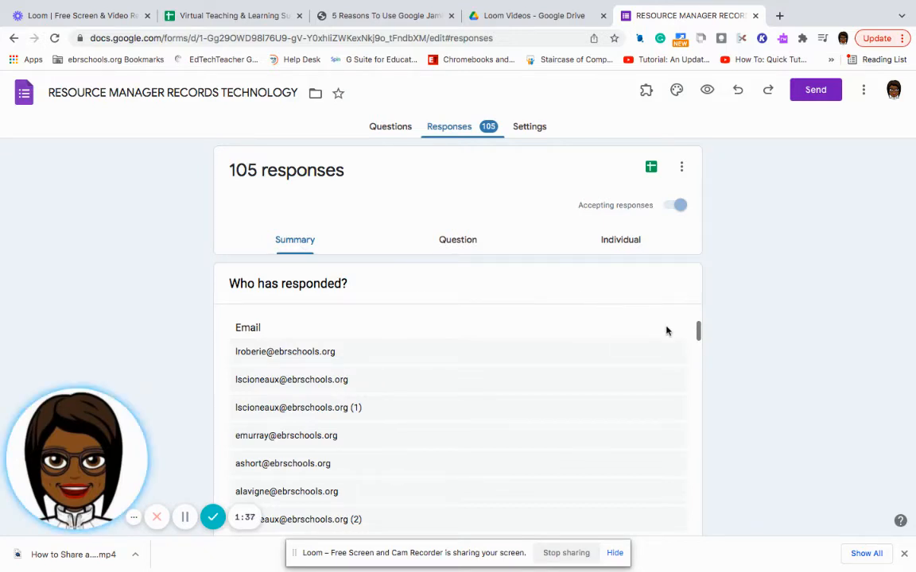
pyautogui.doubleClick(284, 352)
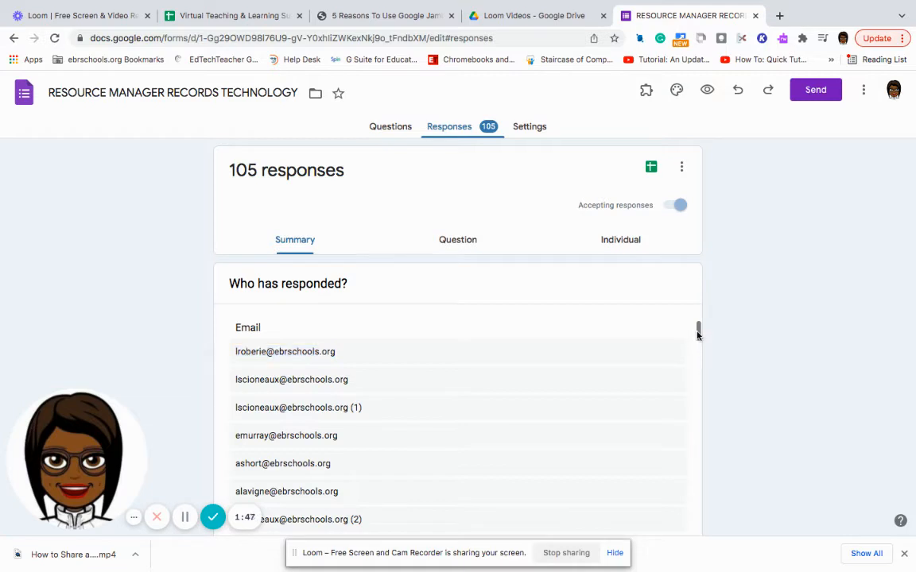
pyautogui.scroll(-3)
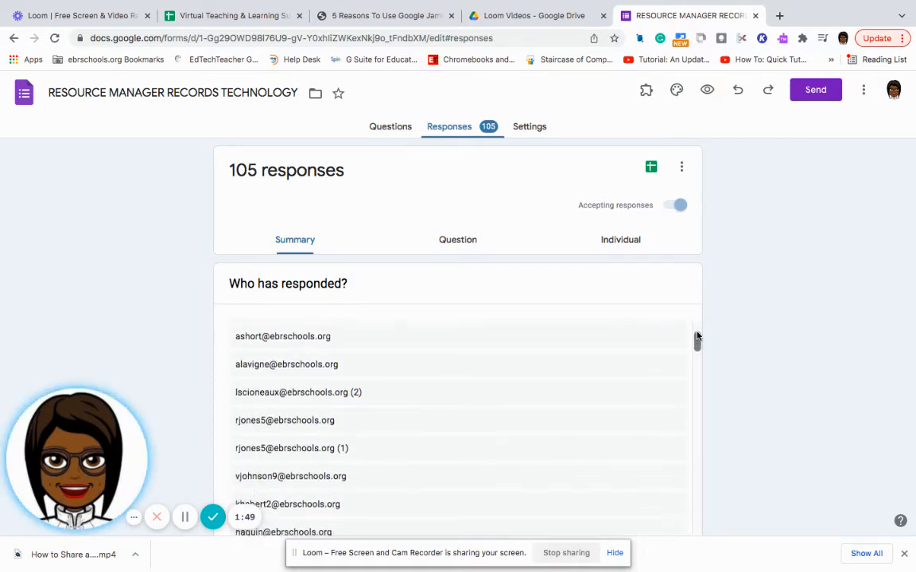
pyautogui.scroll(-3)
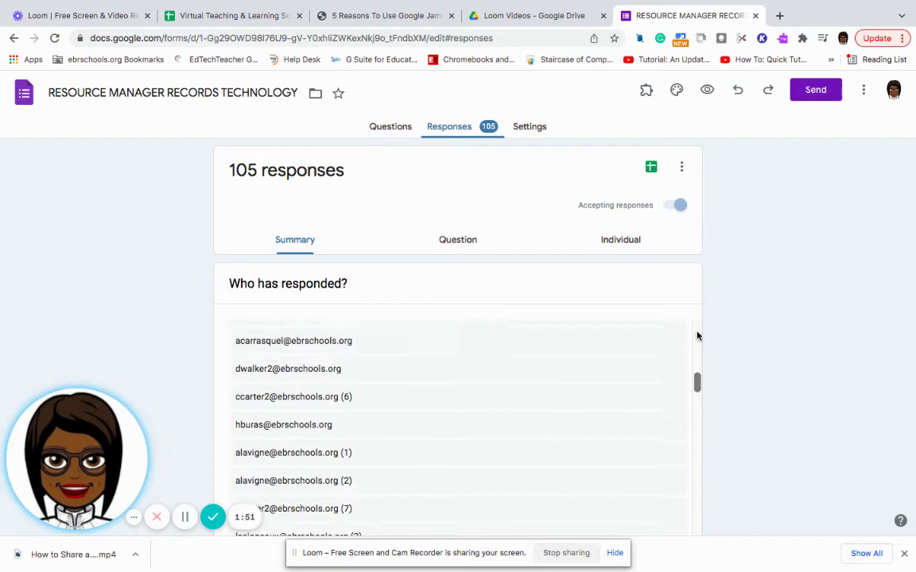
pyautogui.scroll(-3)
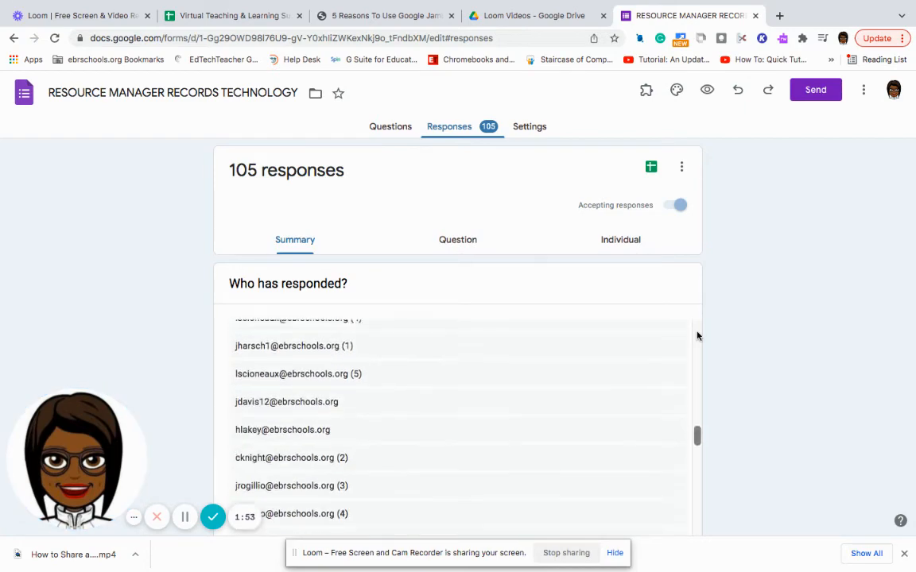
pyautogui.scroll(-3)
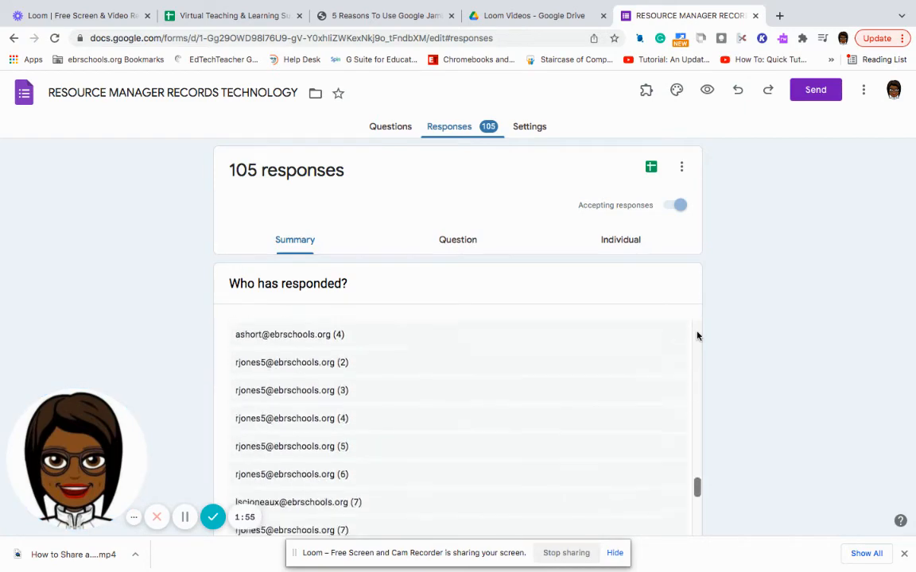
pyautogui.scroll(-3)
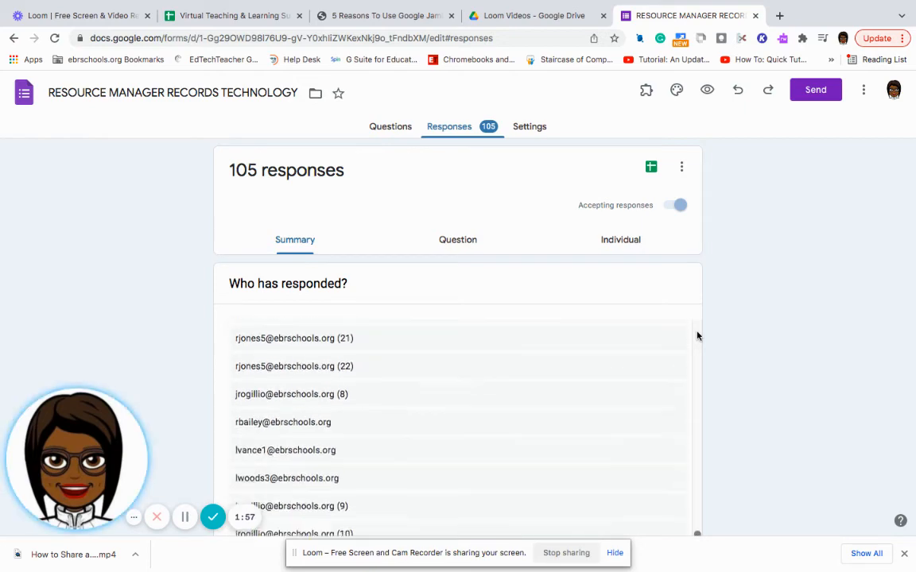
pyautogui.scroll(-3)
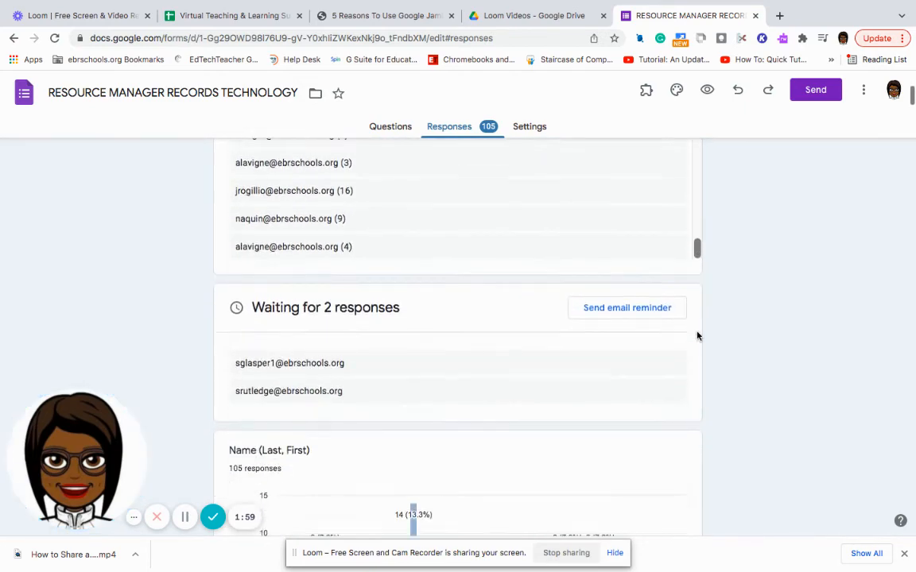
pyautogui.scroll(-3)
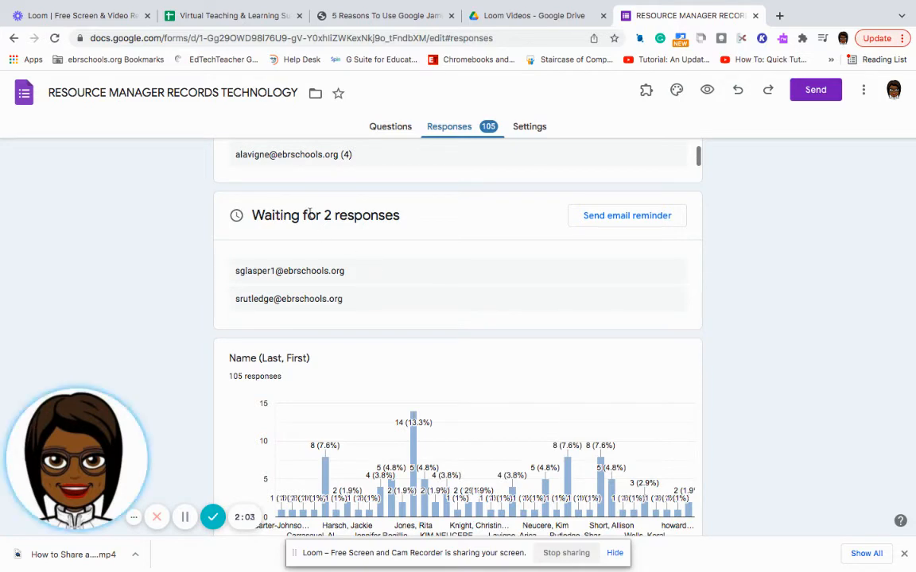
pyautogui.moveTo(455, 233)
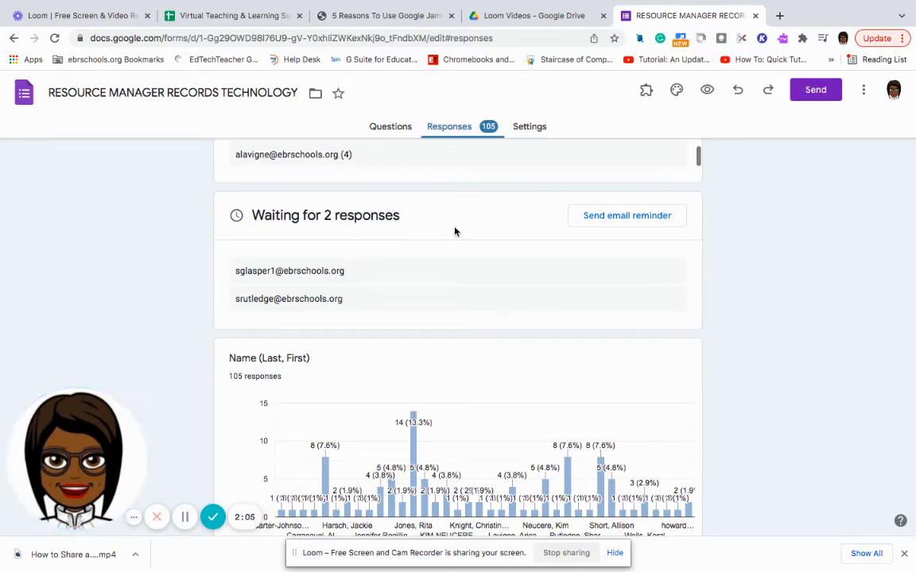
pyautogui.moveTo(648, 216)
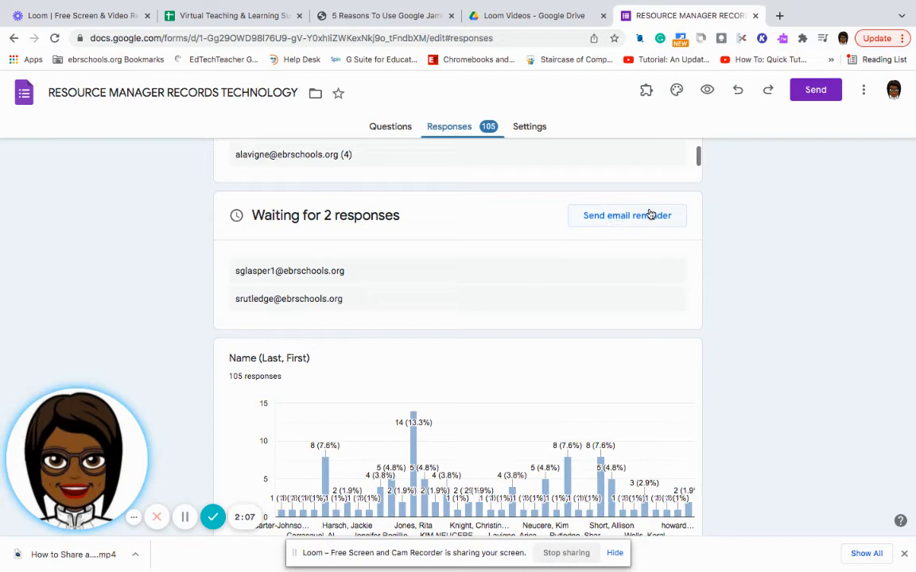
pyautogui.moveTo(491, 353)
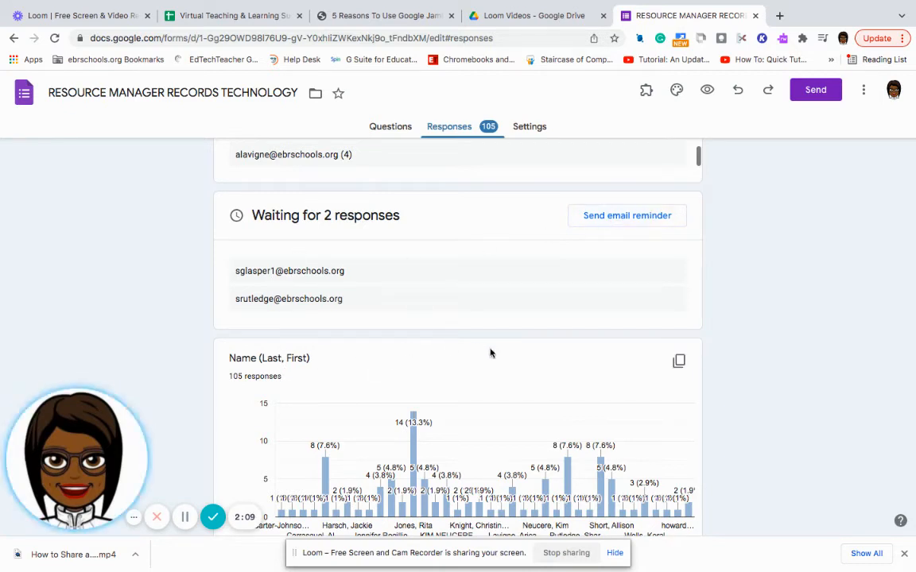
pyautogui.moveTo(750, 423)
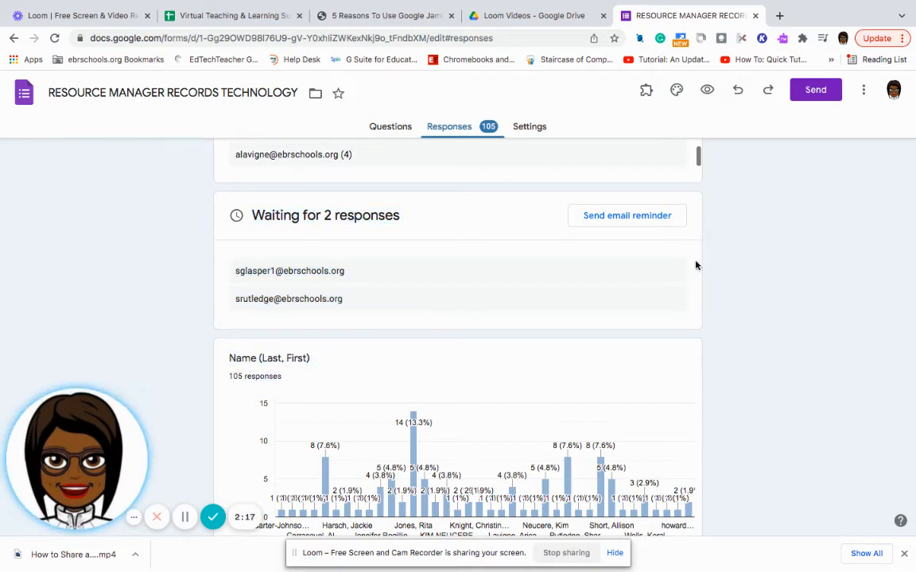
pyautogui.moveTo(432, 180)
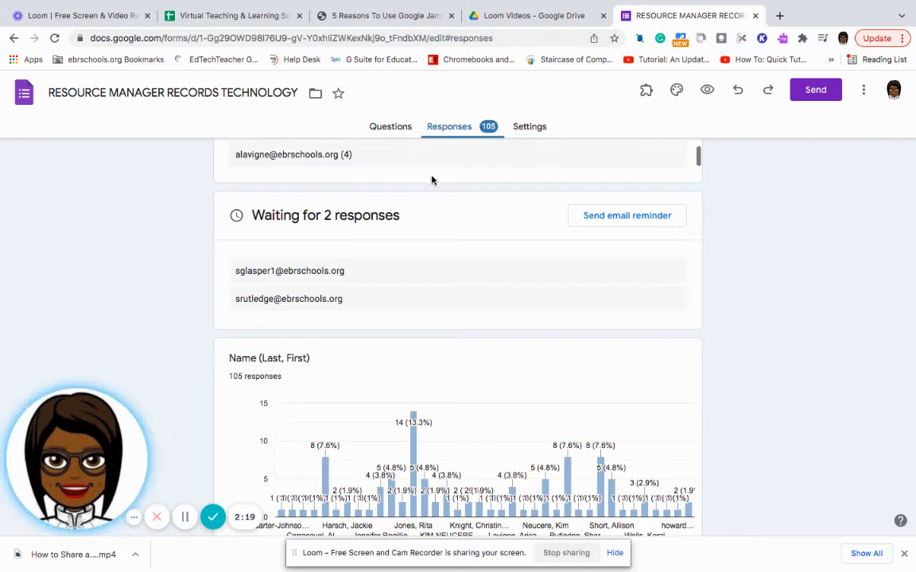
pyautogui.moveTo(839, 245)
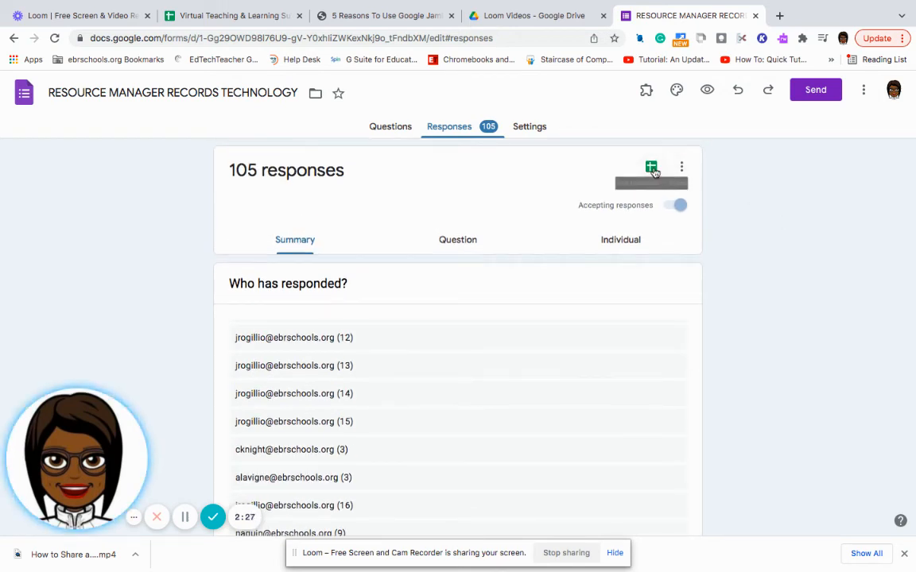
pyautogui.moveTo(651, 167)
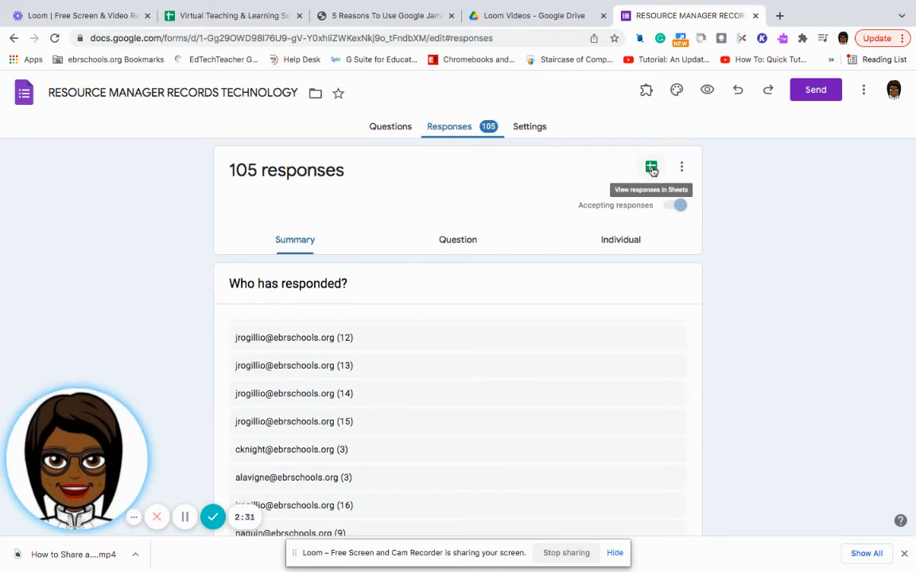
pyautogui.moveTo(652, 168)
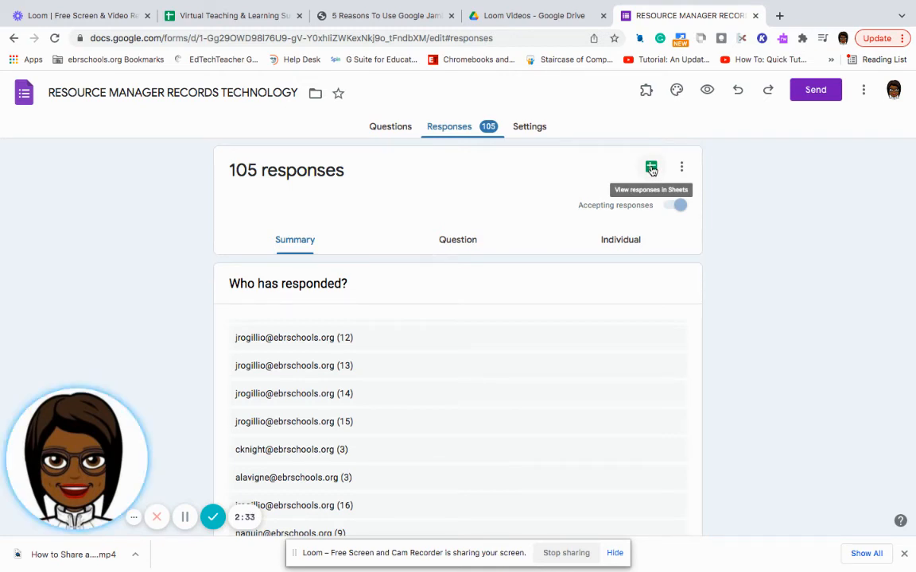
# View the 105 responses in a linked Google Sheets spreadsheet, one row per submission
pyautogui.click(651, 167)
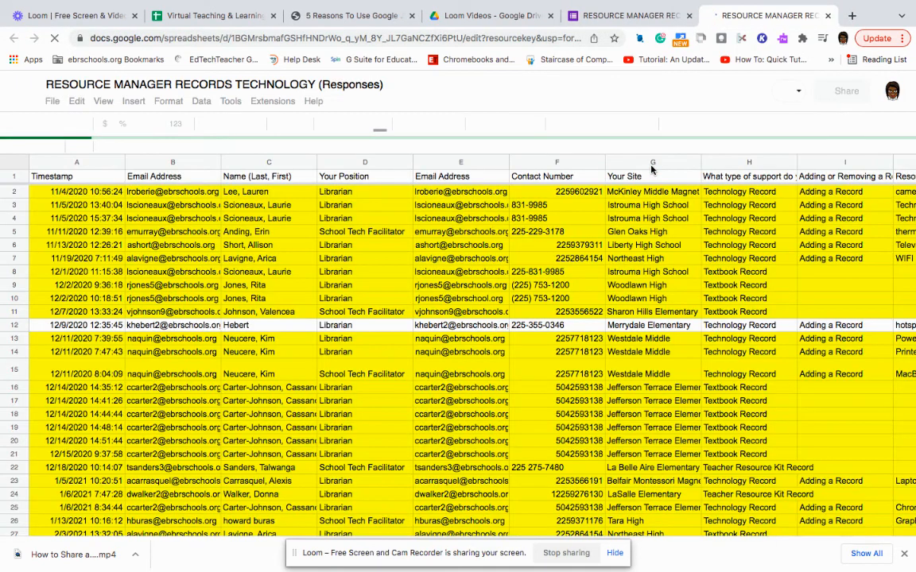